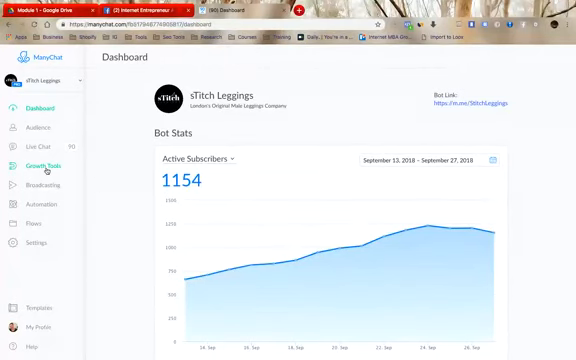
Step: Open Growth Tools and browse the widget types offered for a new growth tool
{"action": "left_click", "coordinate": [44, 163]}
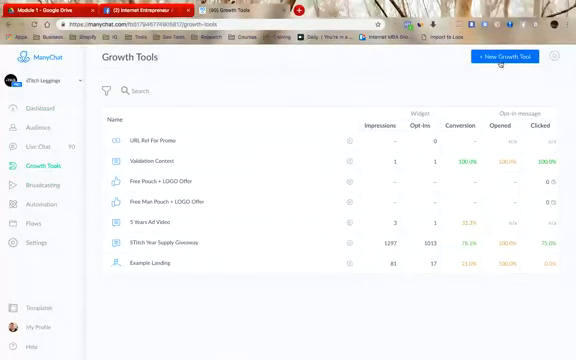
{"action": "left_click", "coordinate": [514, 57]}
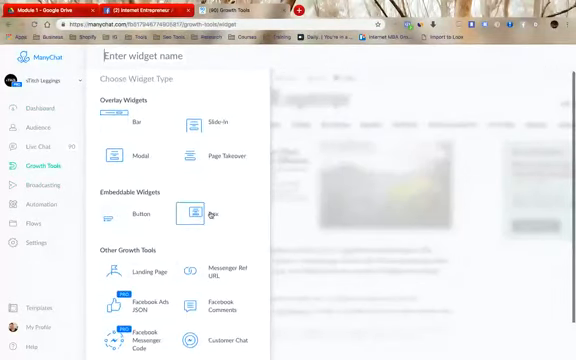
{"action": "scroll", "scroll_direction": "down", "scroll_amount": 3}
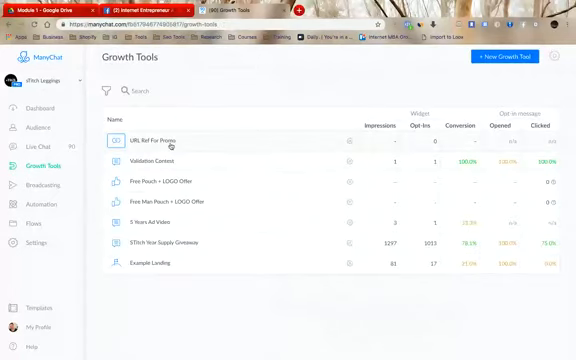
Step: Review URL Ref For Promo's opt-in message and open its ref link in Messenger
{"action": "left_click", "coordinate": [157, 140]}
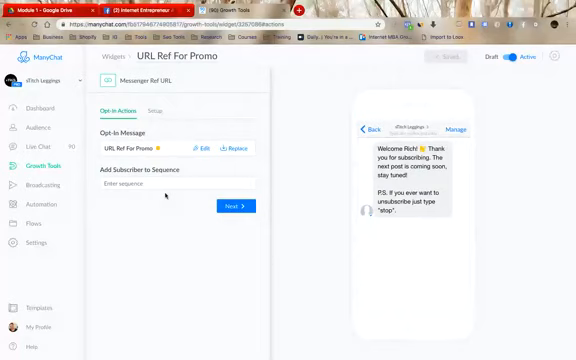
{"action": "left_click", "coordinate": [155, 105]}
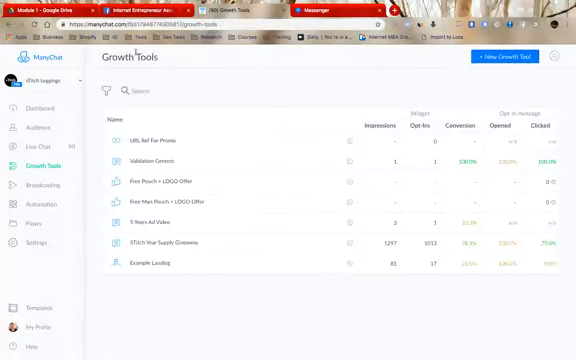
Step: Reopen URL Ref For Promo to preview its welcome opt-in message
{"action": "left_click", "coordinate": [162, 136]}
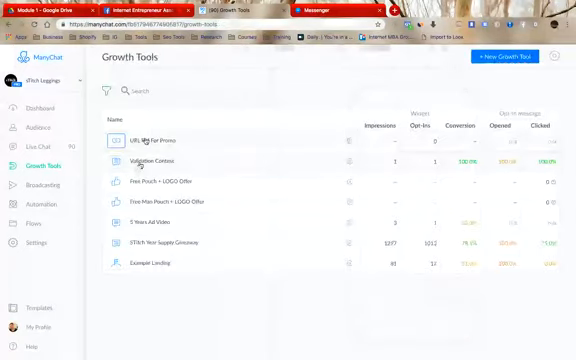
{"action": "left_click", "coordinate": [148, 139]}
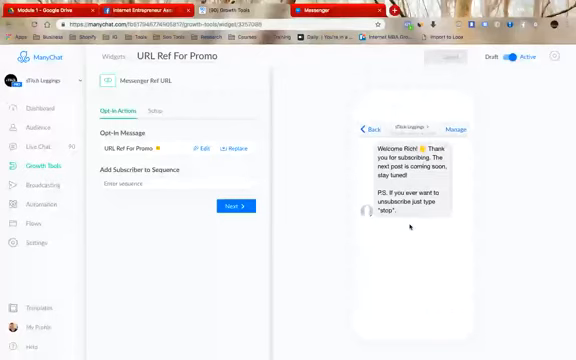
Step: End the Facebook live video on the group page and confirm ending it
{"action": "left_click", "coordinate": [156, 109]}
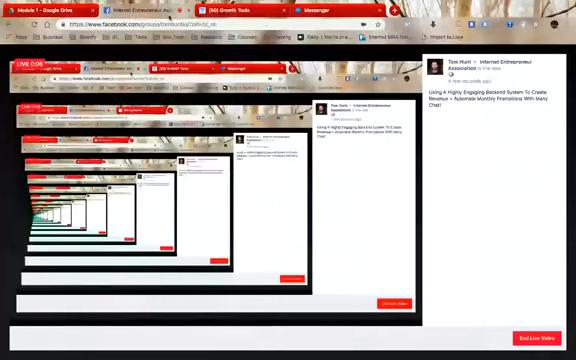
{"action": "left_click", "coordinate": [543, 332]}
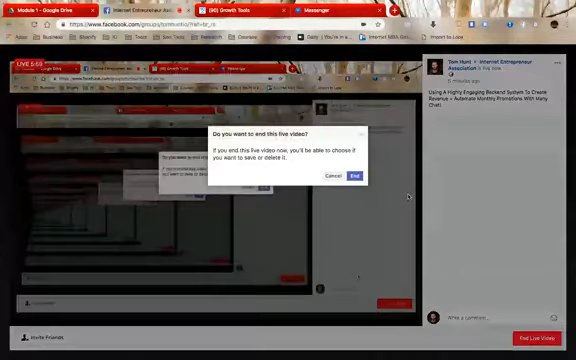
{"action": "left_click", "coordinate": [356, 176]}
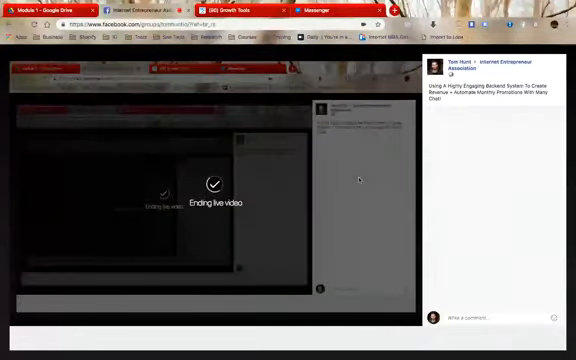